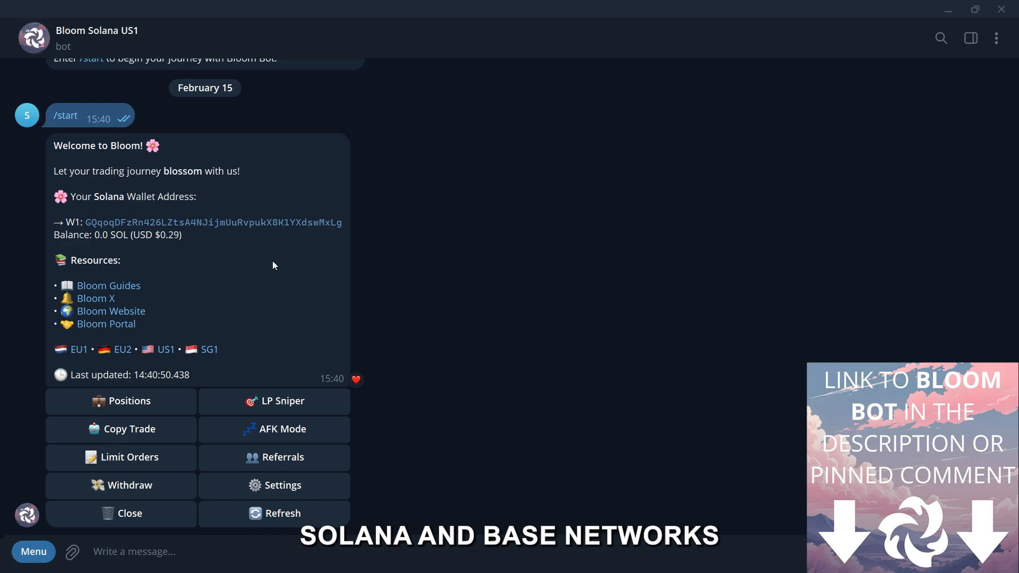
mouse_move(406, 246)
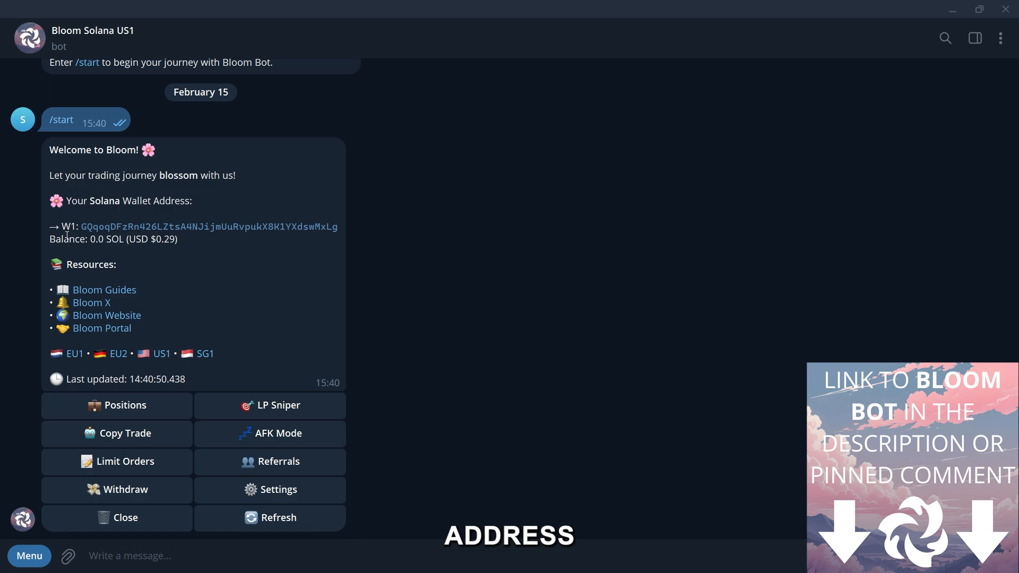
Step: Select and then deselect the Solana wallet address in the welcome message
double_click(201, 226)
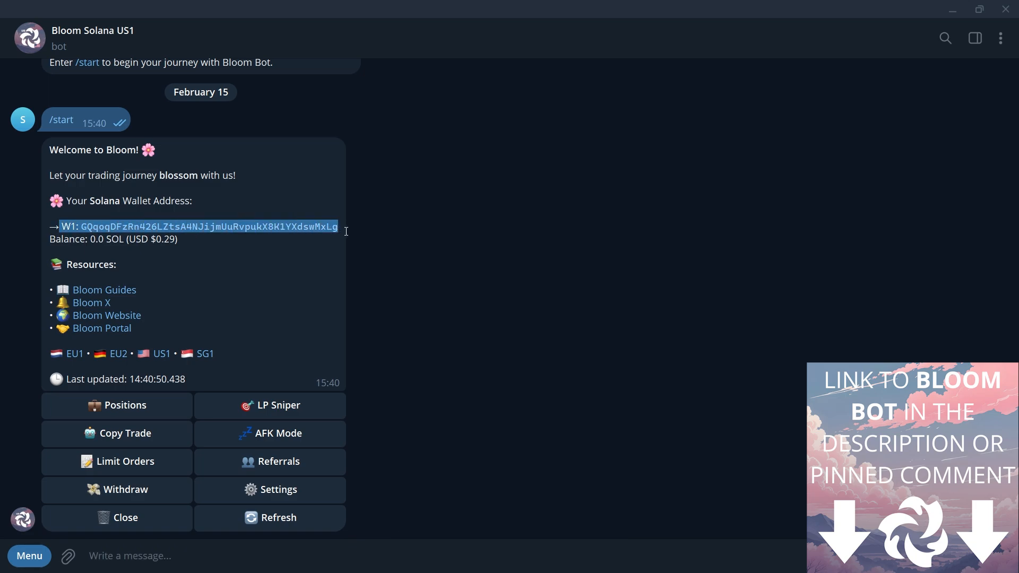
click(161, 266)
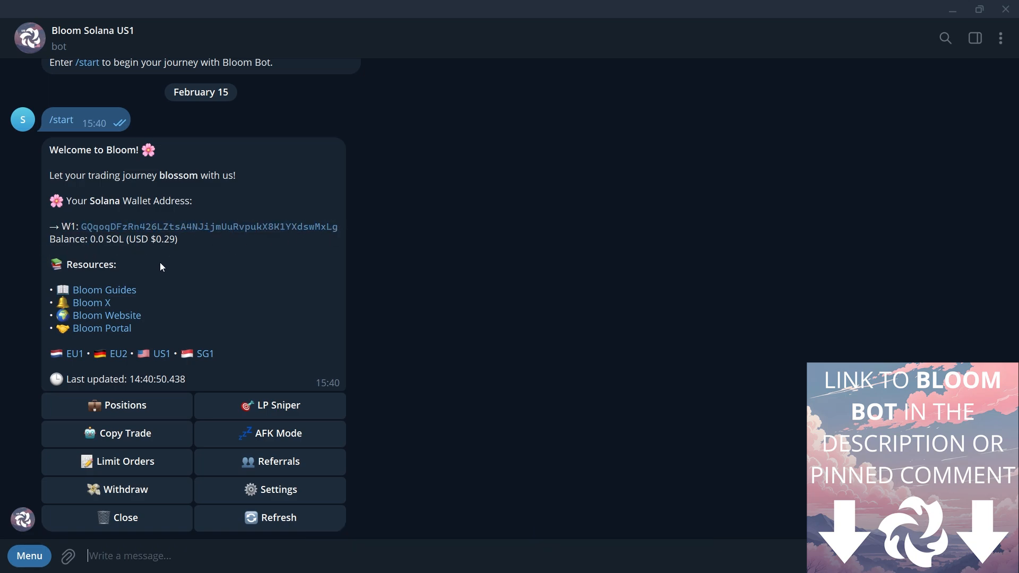
mouse_move(392, 273)
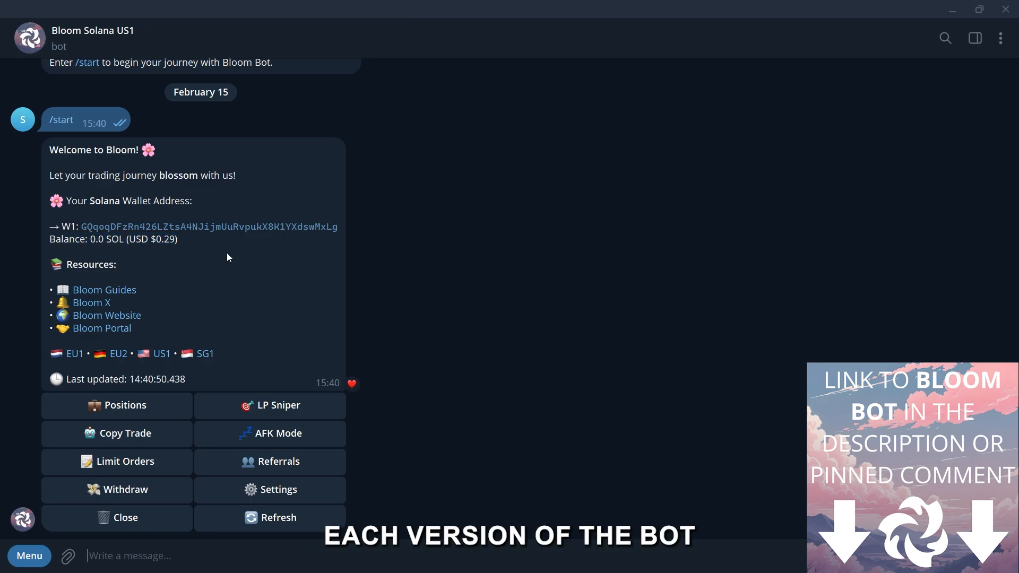
mouse_move(236, 261)
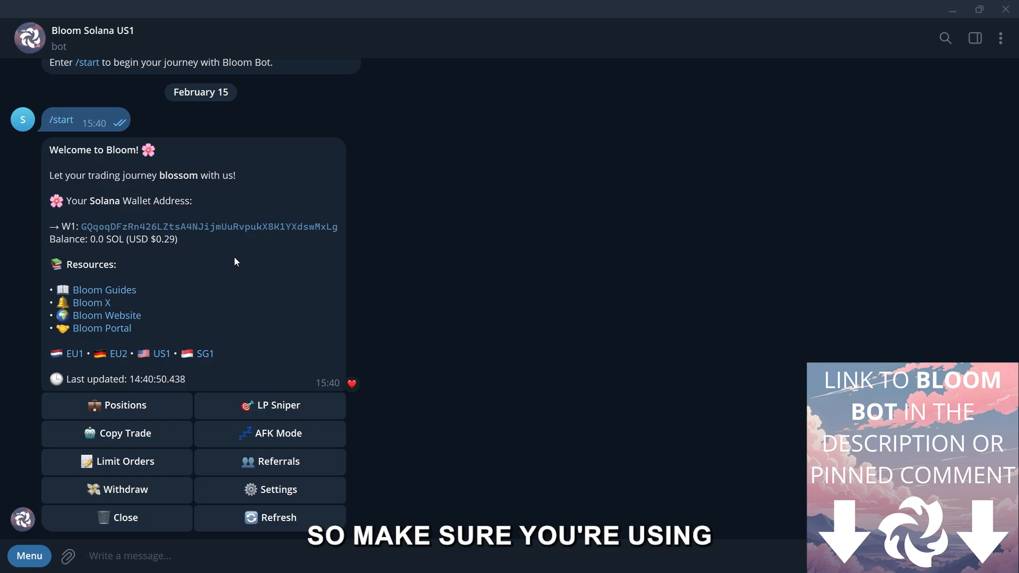
mouse_move(392, 257)
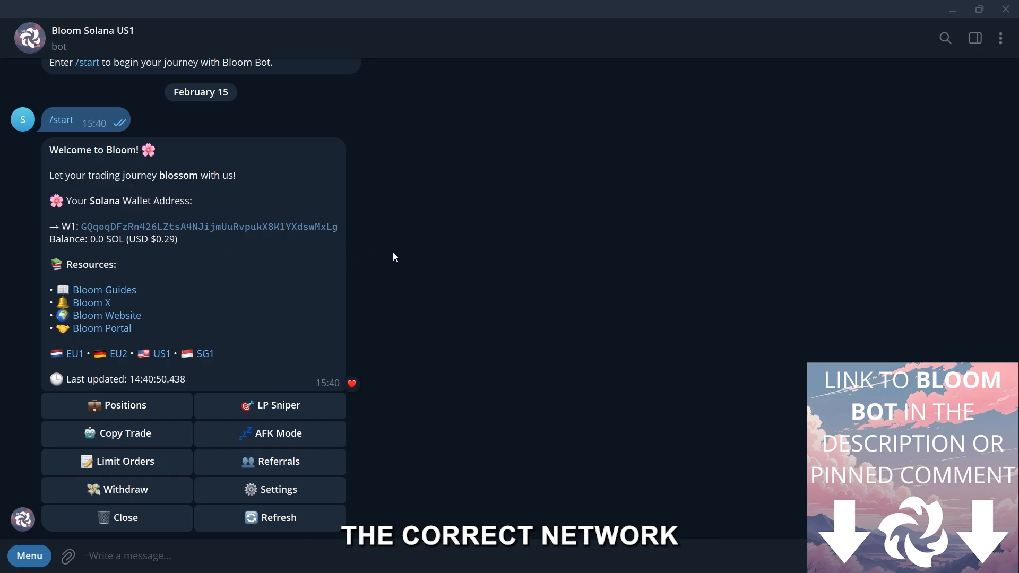
mouse_move(488, 312)
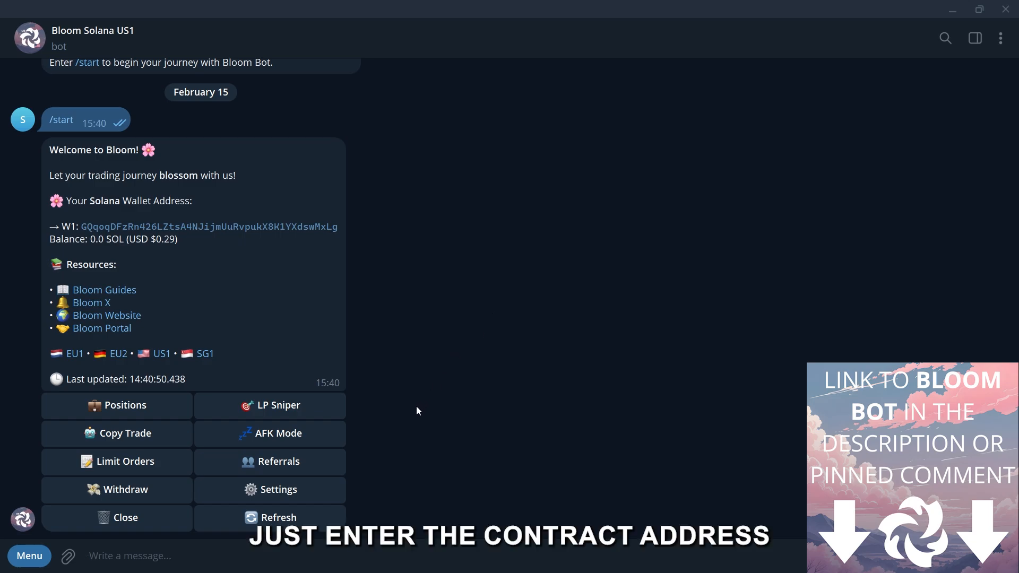
Step: Send the Bonk contract address DezXAZ8z7PnrnRJjz3wXBoRgixCa6xjnB7YaB1pPB263 to get its Bloom buy panel
text(DezXAZ8z7PnrnRJjz3wXBoRgixCa6xjnB7YaB1pPB263)
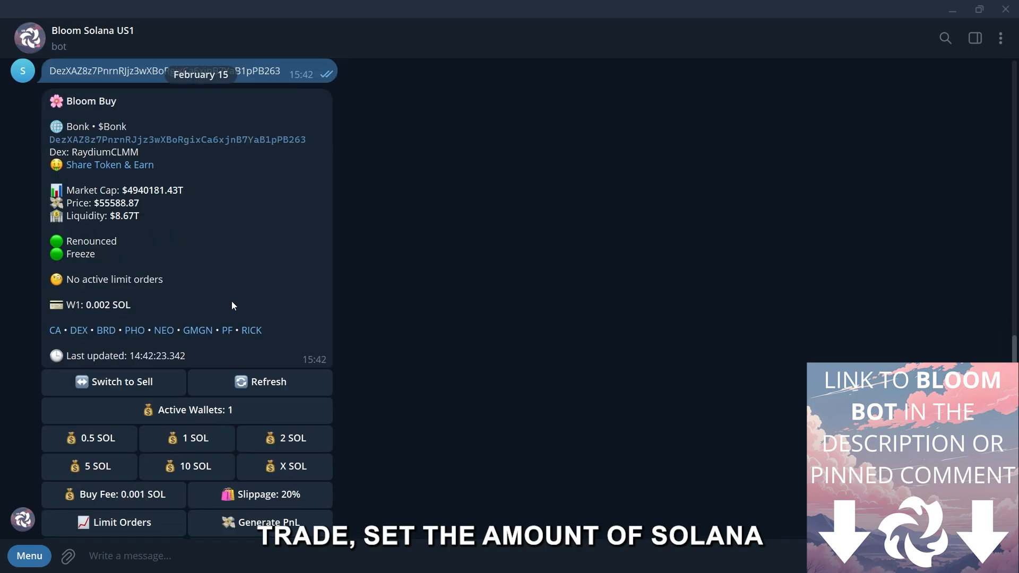
scroll(down, 3)
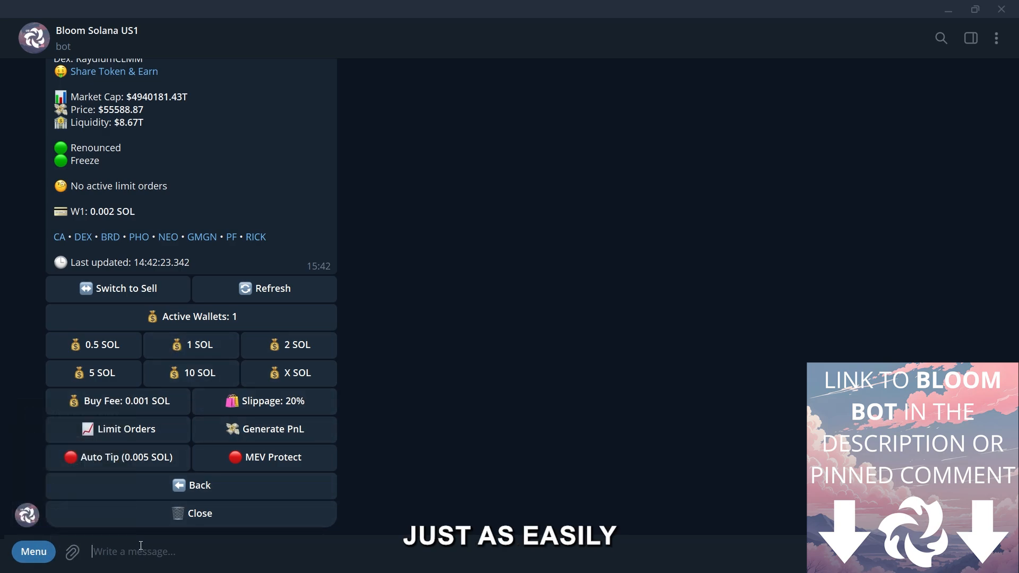
Step: Send /start to bring back the Bloom welcome menu
text(/start)
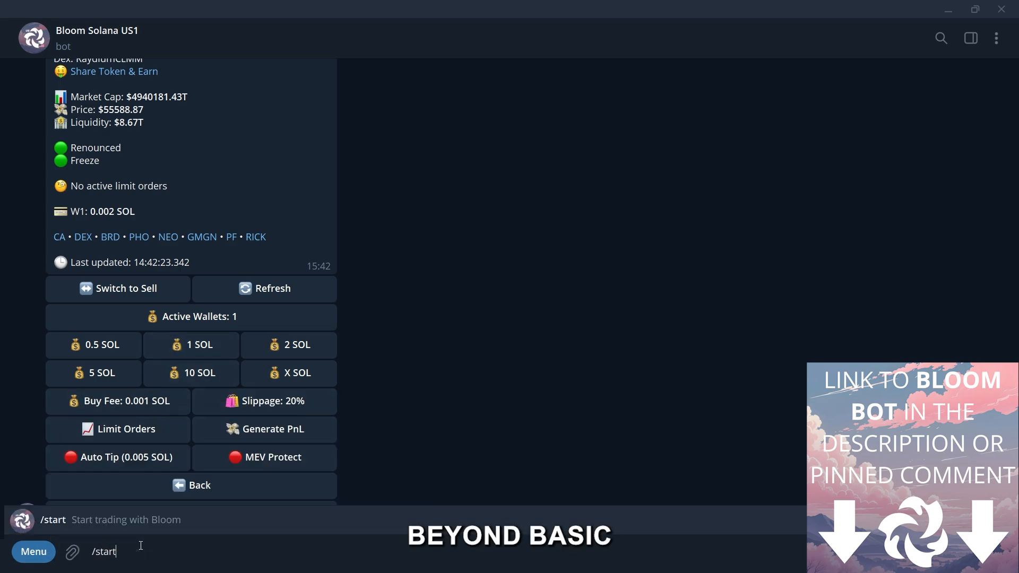
key(Return)
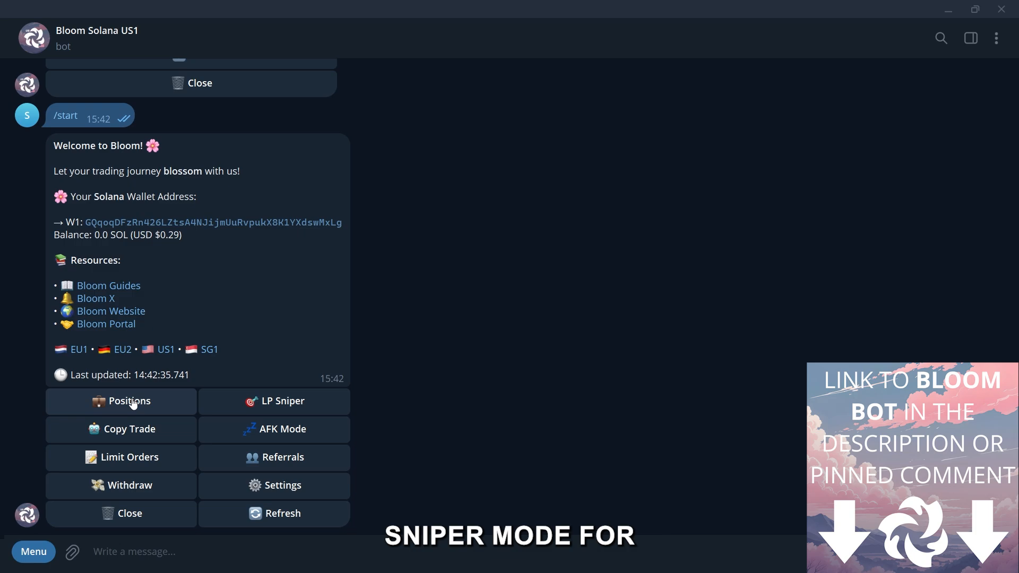
mouse_move(233, 410)
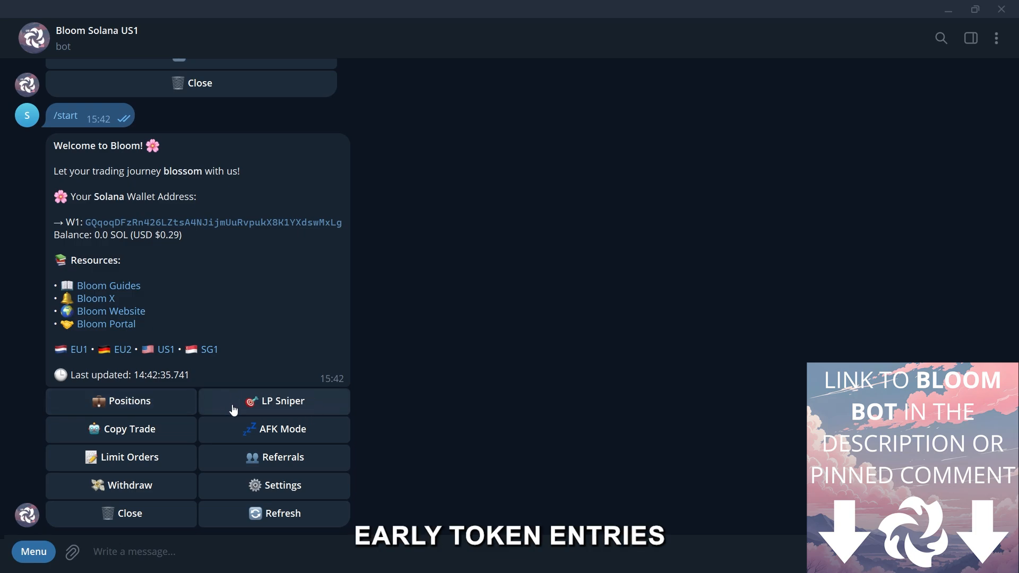
mouse_move(242, 447)
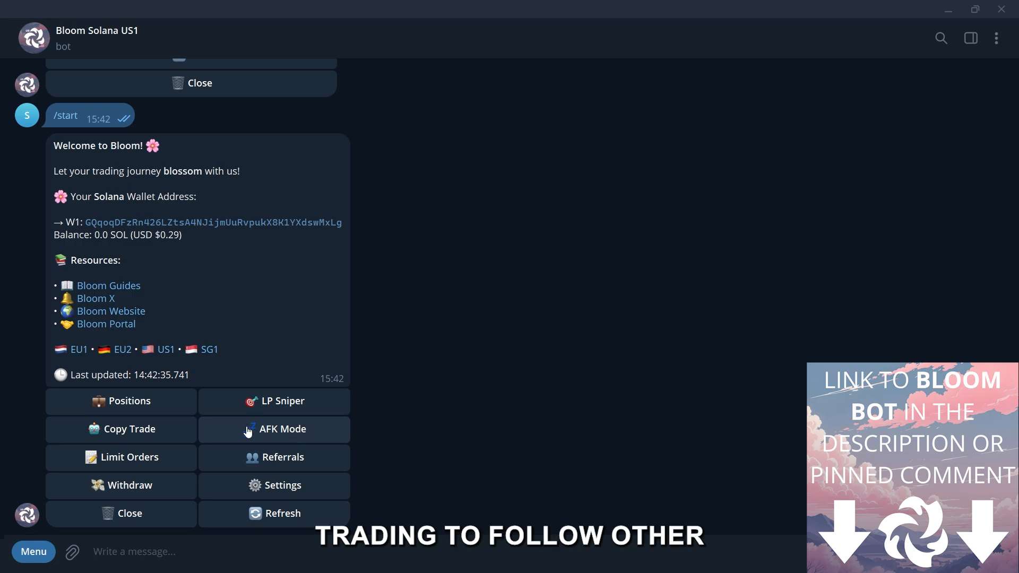
mouse_move(116, 428)
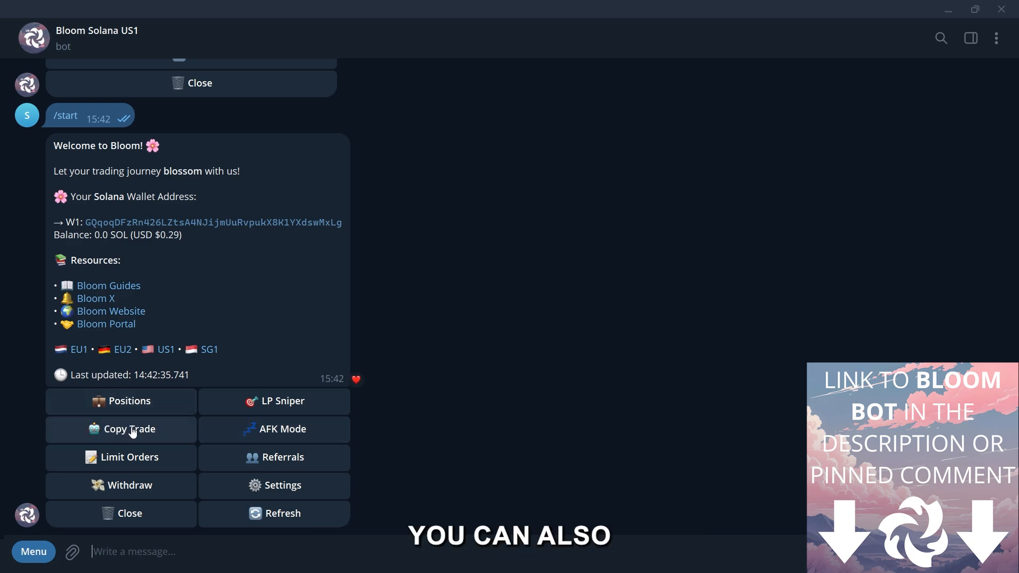
mouse_move(165, 463)
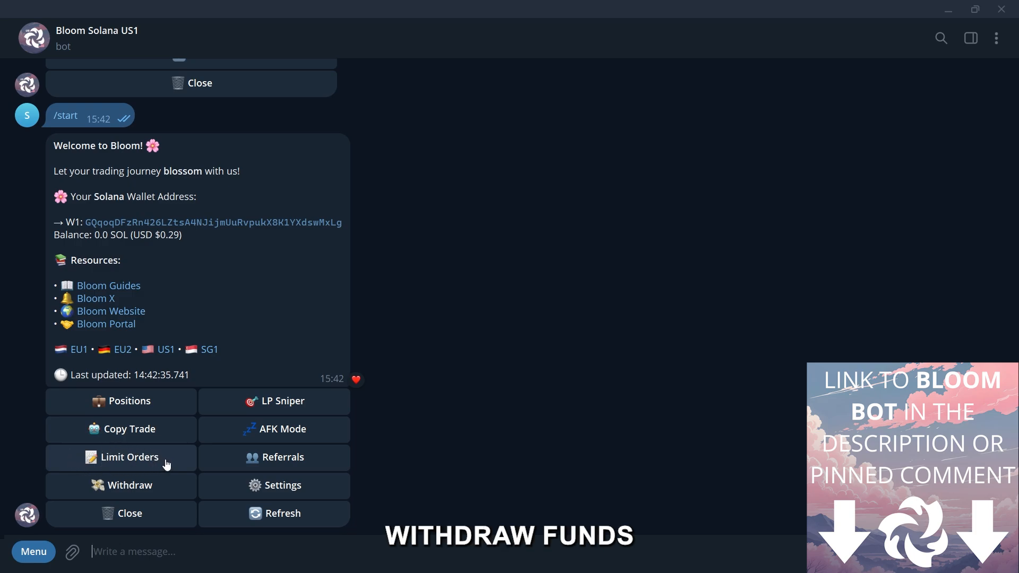
mouse_move(183, 492)
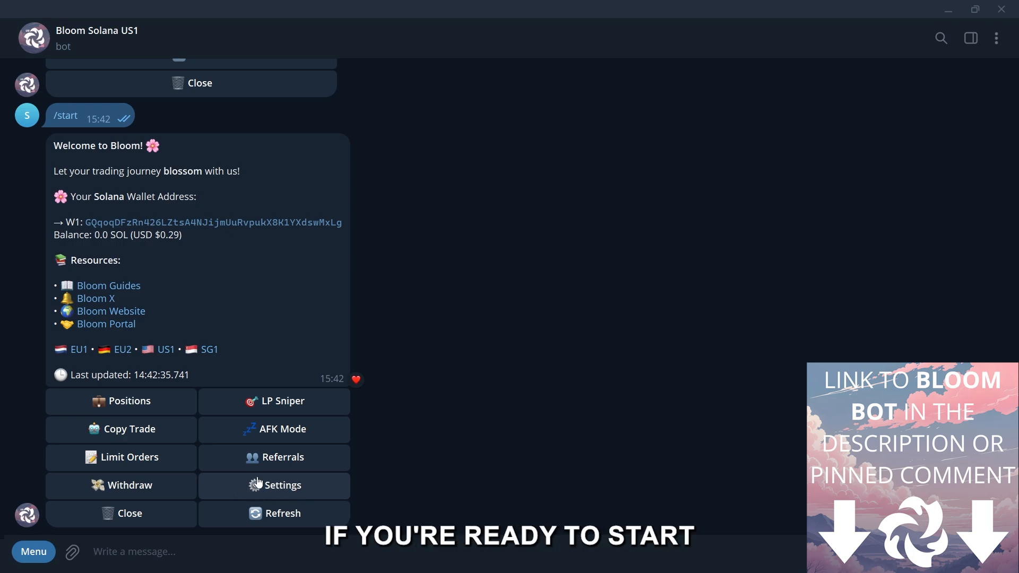
mouse_move(346, 486)
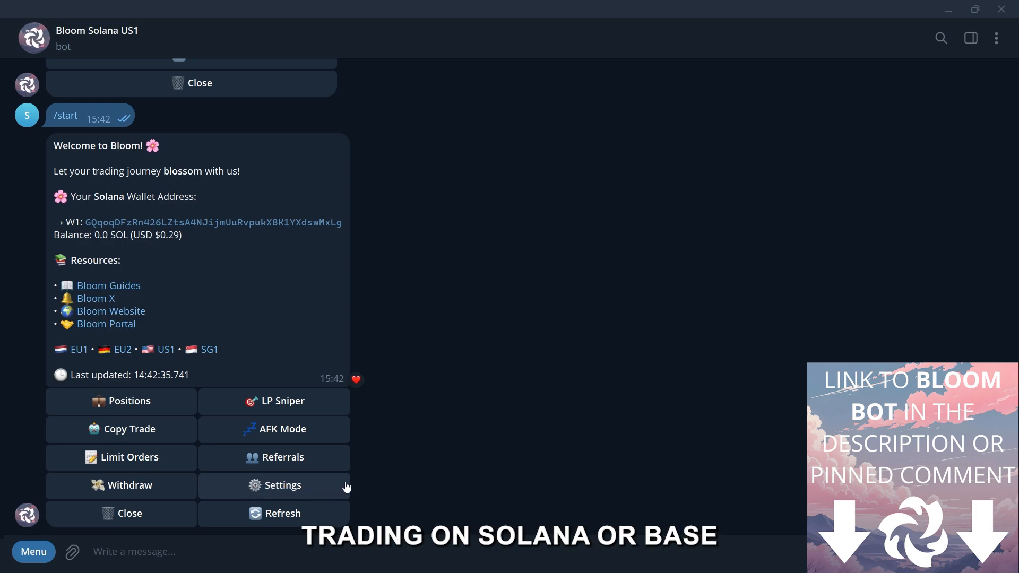
mouse_move(416, 471)
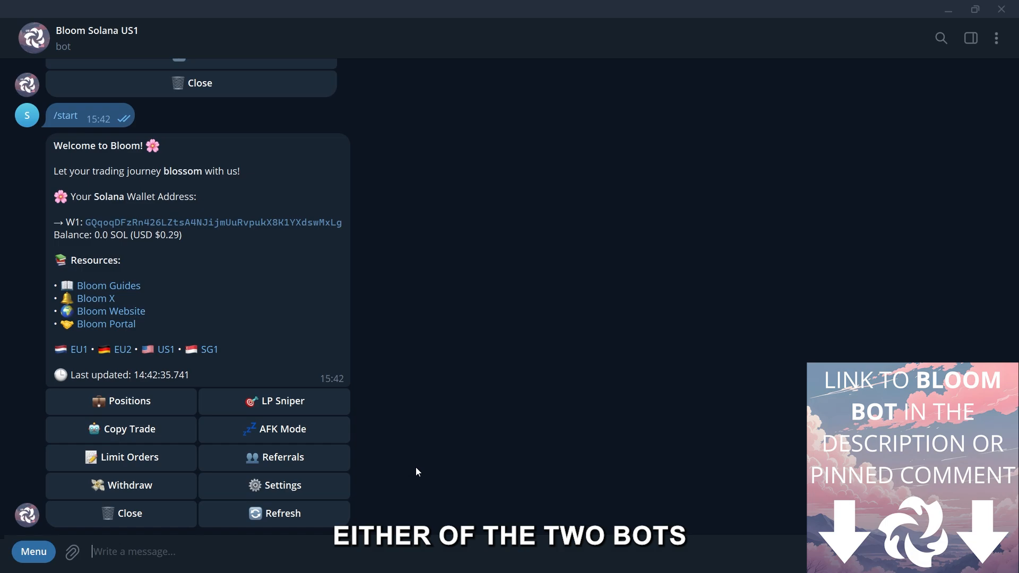
scroll(up, 3)
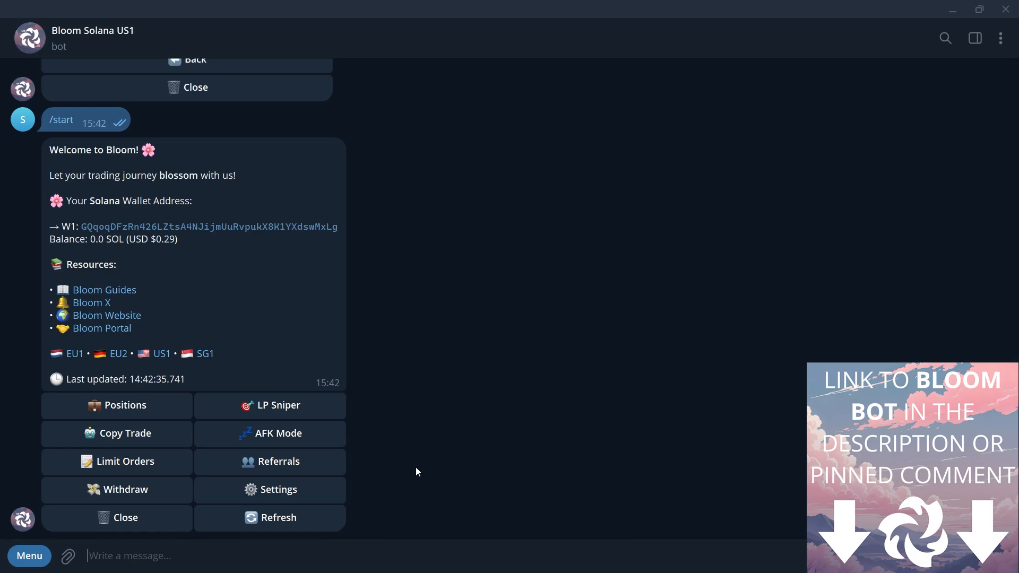